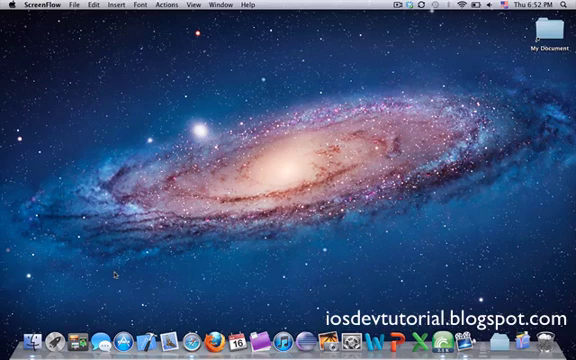
# Launch Messages beta from the Dock to open a blank new message.
pyautogui.click(97, 345)
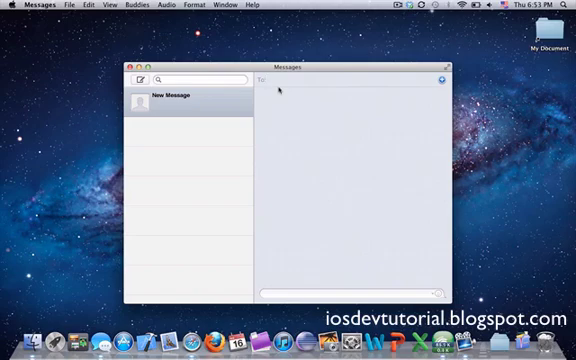
pyautogui.write('nuo')
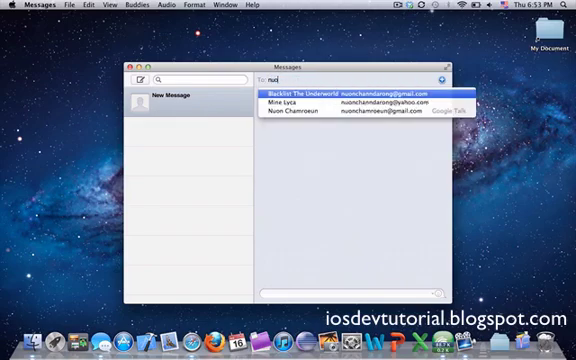
pyautogui.click(340, 106)
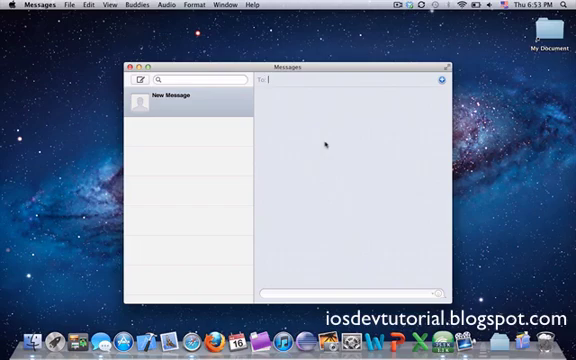
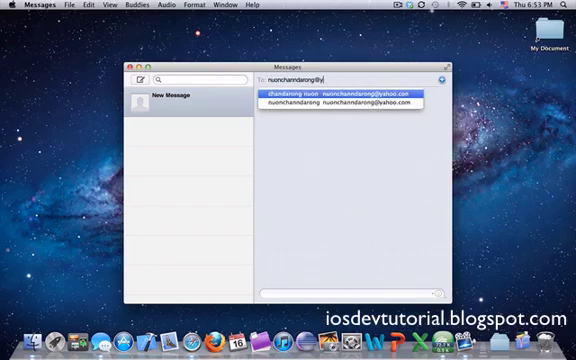
pyautogui.click(330, 91)
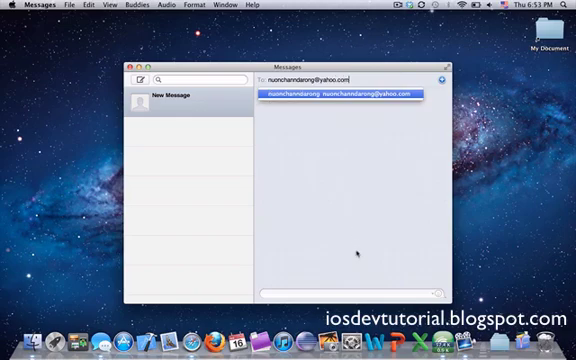
pyautogui.click(335, 92)
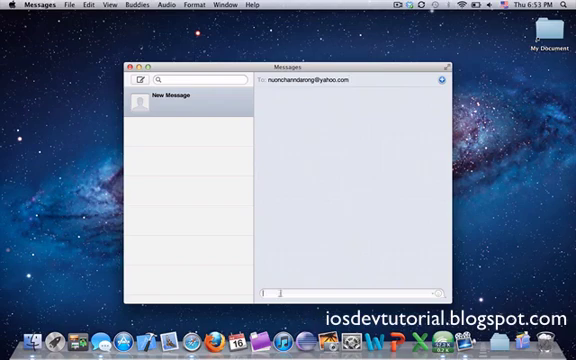
# Try sending 'hi' and dismiss the 'add a recipient first' warning.
pyautogui.write('hi')
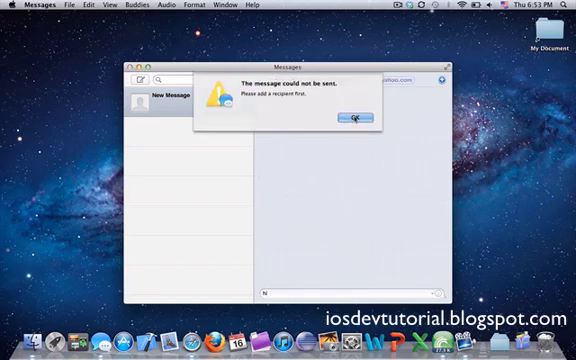
pyautogui.click(355, 120)
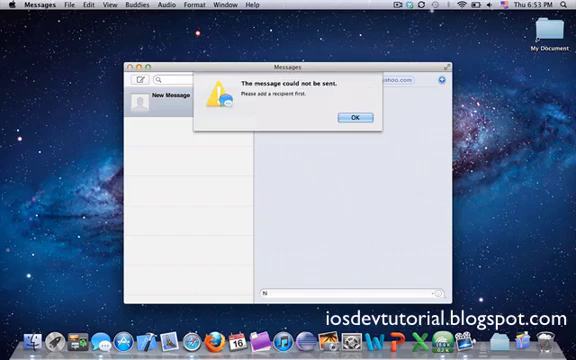
pyautogui.click(357, 117)
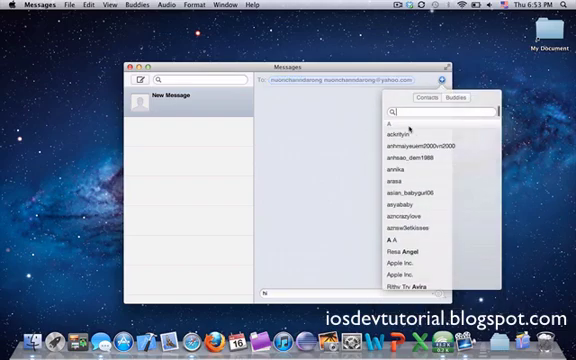
pyautogui.write('nuon')
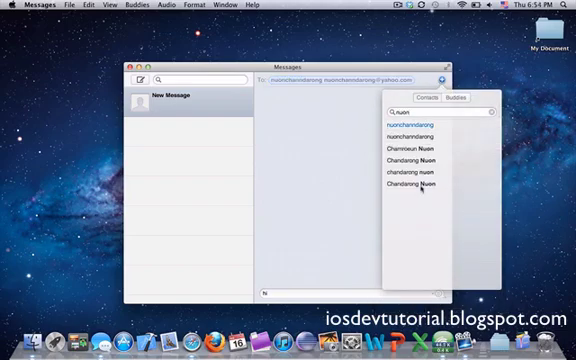
pyautogui.click(424, 184)
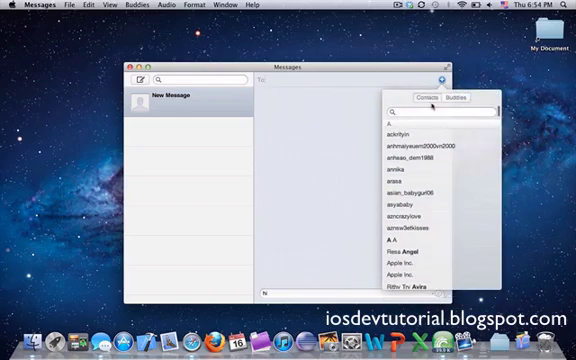
pyautogui.write('nuon')
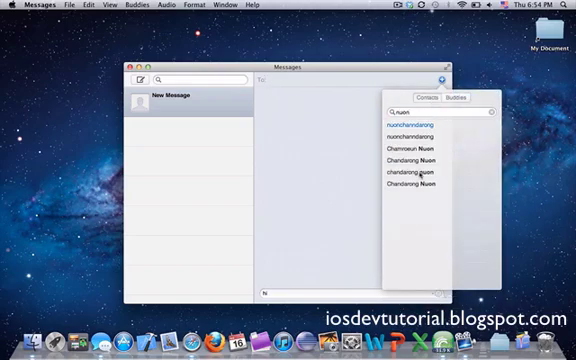
pyautogui.click(421, 179)
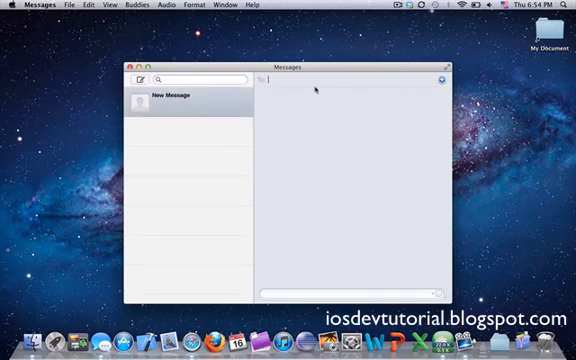
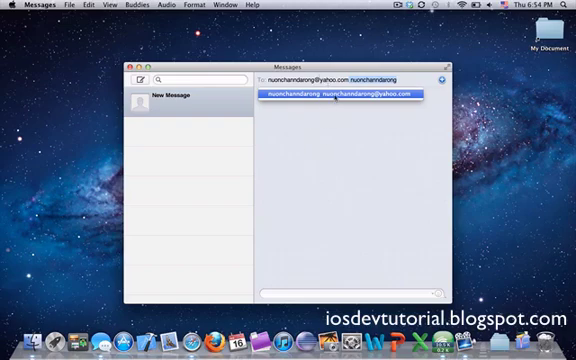
pyautogui.moveTo(278, 200)
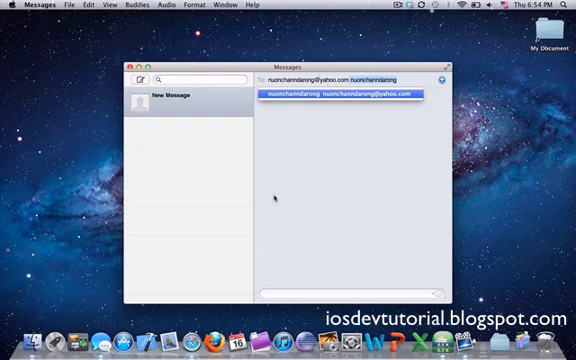
pyautogui.moveTo(328, 237)
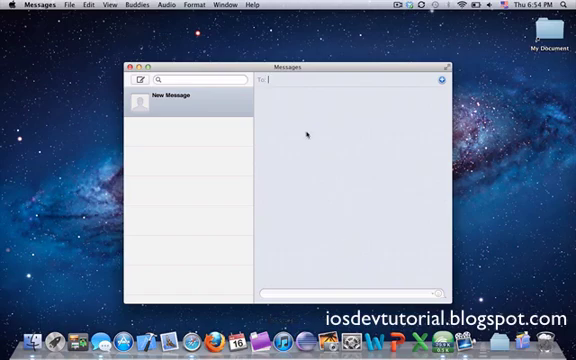
pyautogui.write('nuonchannd')
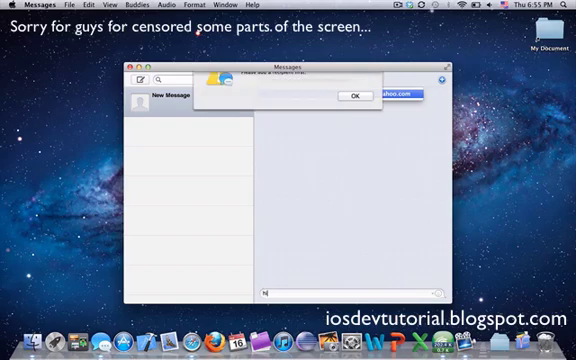
# Dismiss the send-failure alert, type '+3' in the To field, dismiss again.
pyautogui.click(353, 95)
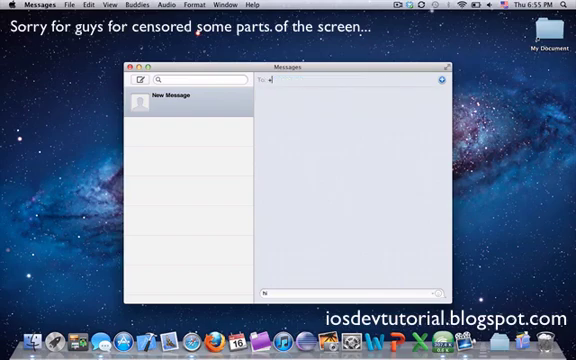
pyautogui.write('+3')
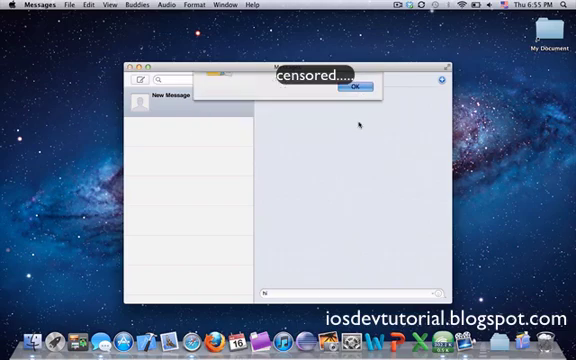
pyautogui.click(353, 89)
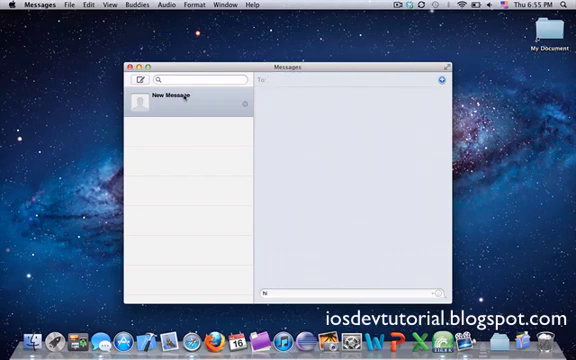
# Browse the Messages and Edit menus, then close the Messages window.
pyautogui.click(30, 6)
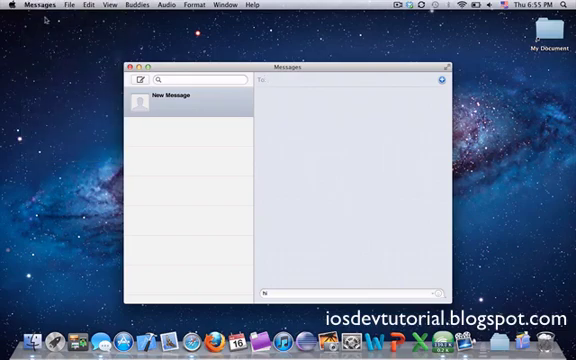
pyautogui.click(28, 5)
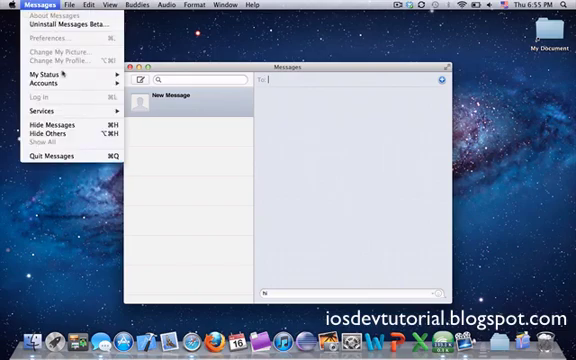
pyautogui.click(68, 7)
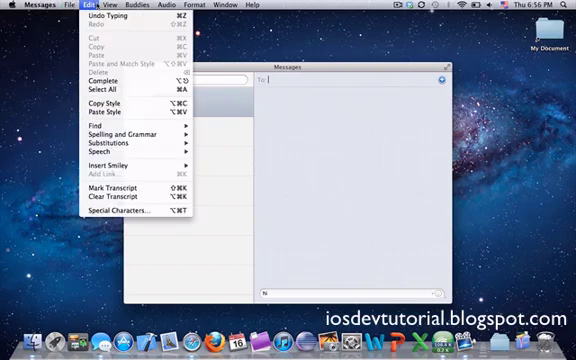
pyautogui.click(33, 6)
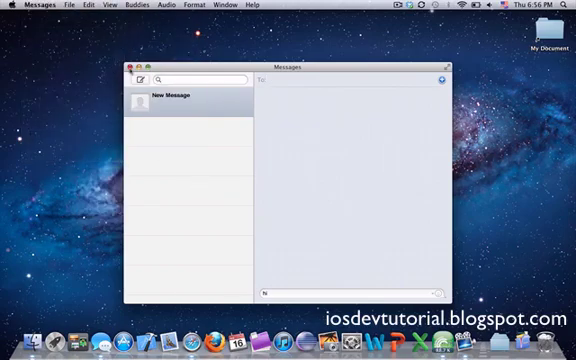
pyautogui.click(30, 6)
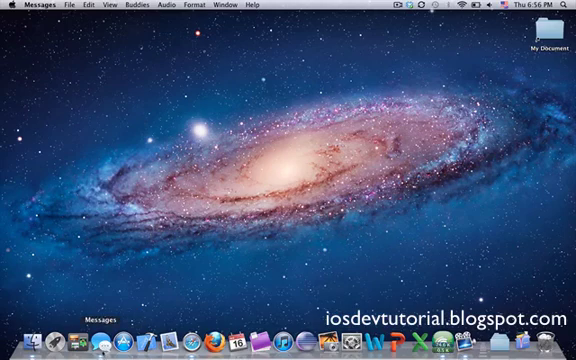
pyautogui.moveTo(170, 62)
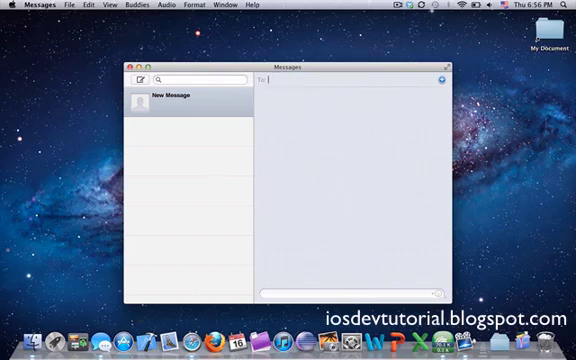
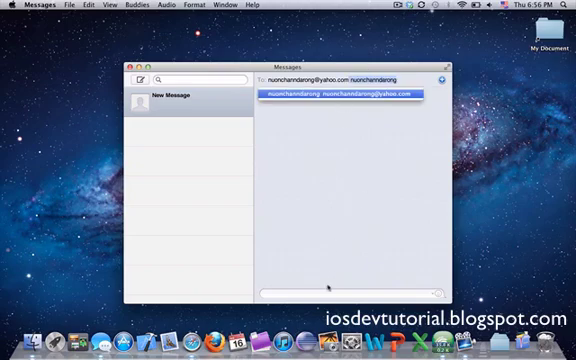
pyautogui.click(340, 95)
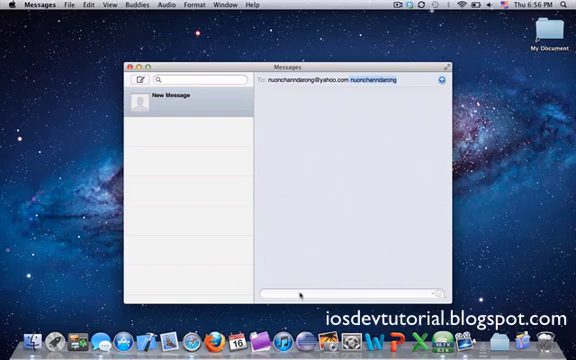
pyautogui.moveTo(243, 108)
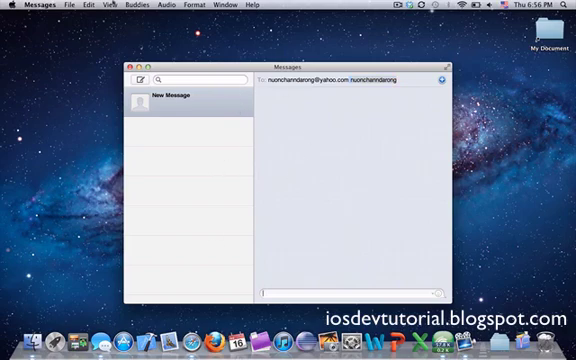
pyautogui.moveTo(280, 335)
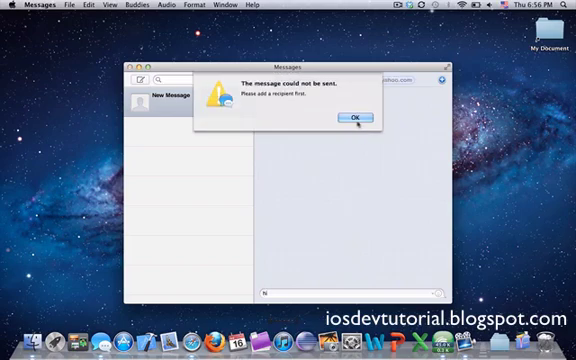
pyautogui.click(357, 116)
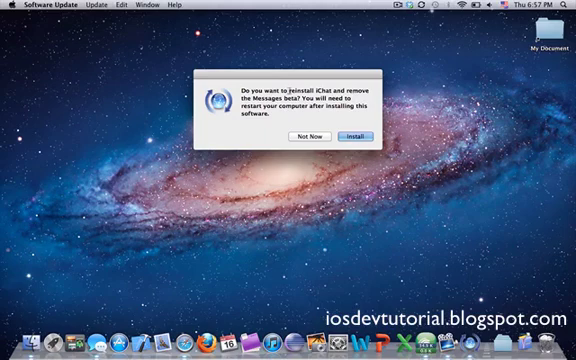
# Install the Software Update that reinstalls iChat and removes Messages beta.
pyautogui.click(352, 137)
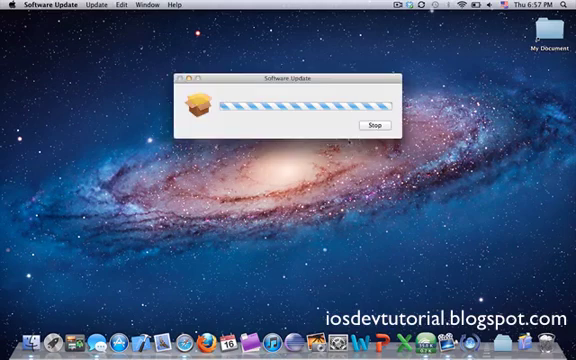